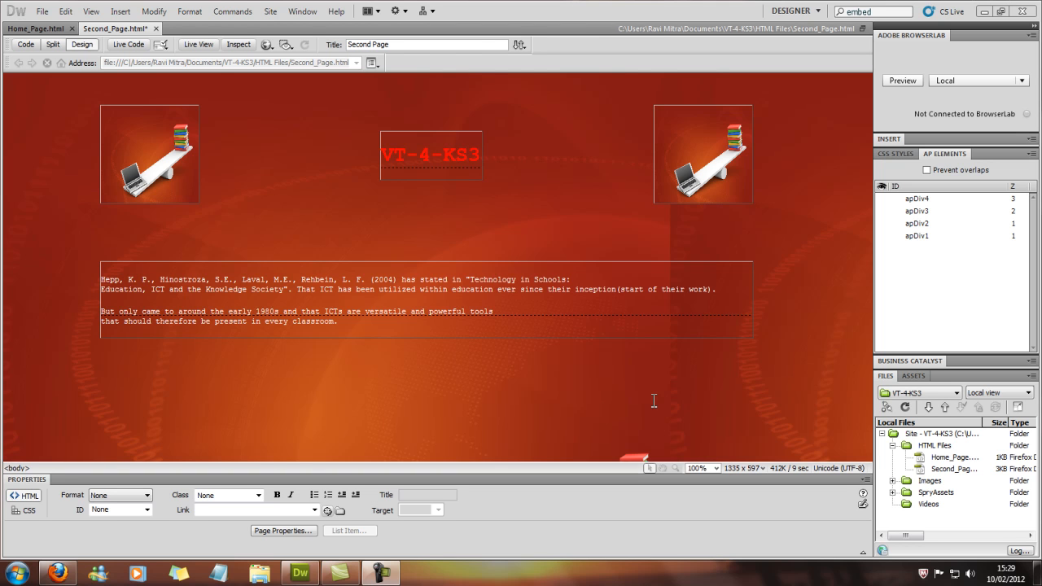
# Step: Add a new AP Div (apDiv7) to Second_Page via Insert > Layout Objects
pyautogui.click(121, 10)
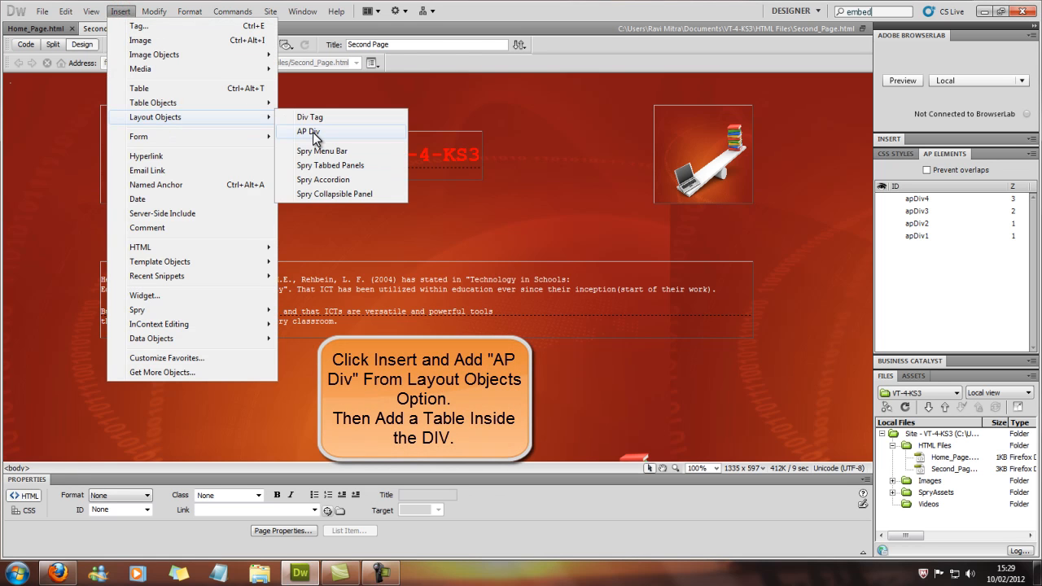
pyautogui.click(308, 132)
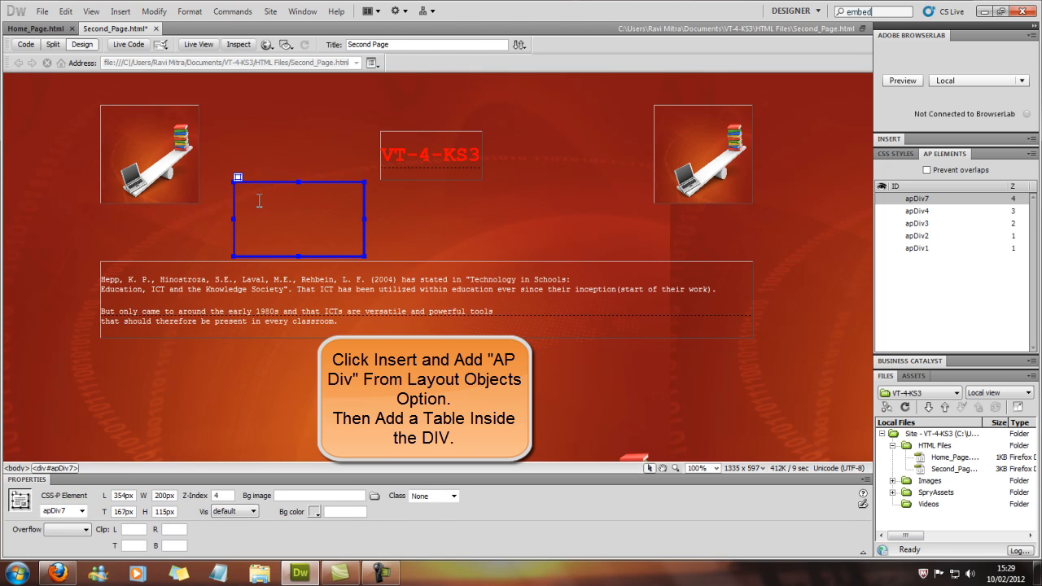
pyautogui.click(120, 9)
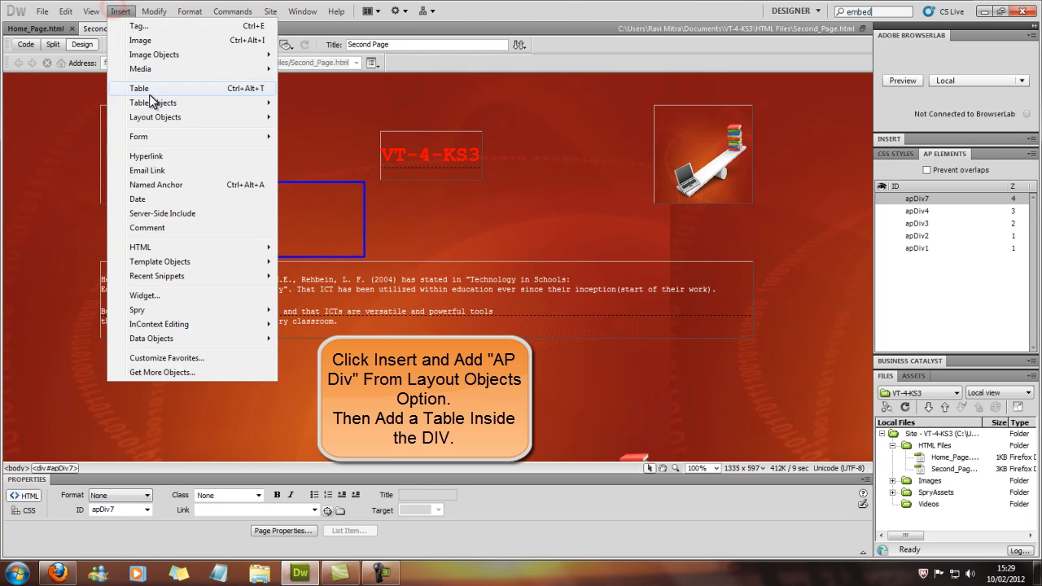
# Step: Insert a table with 1 row and 4 columns inside apDiv7
pyautogui.click(140, 88)
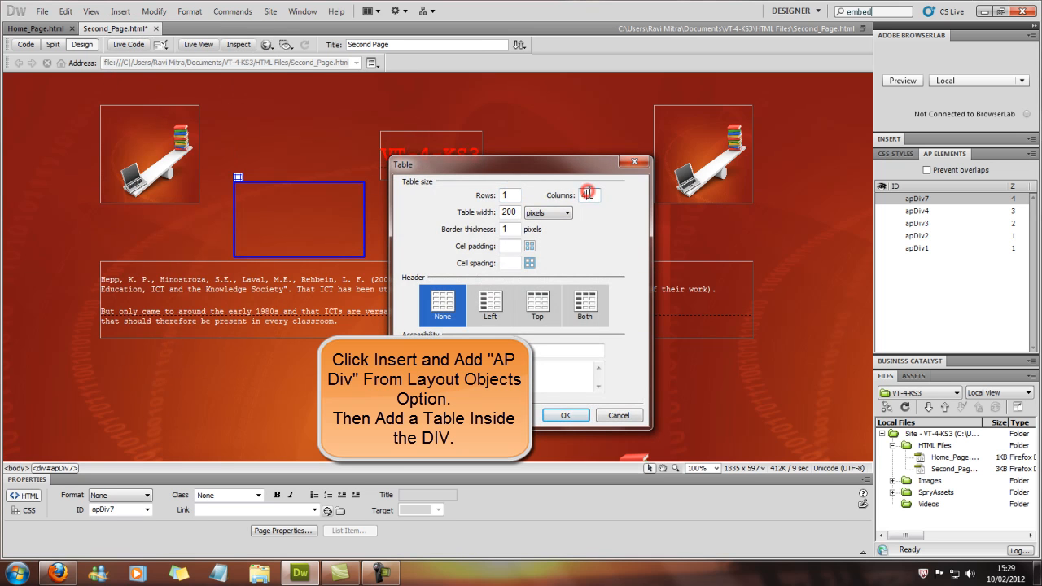
pyautogui.write('4')
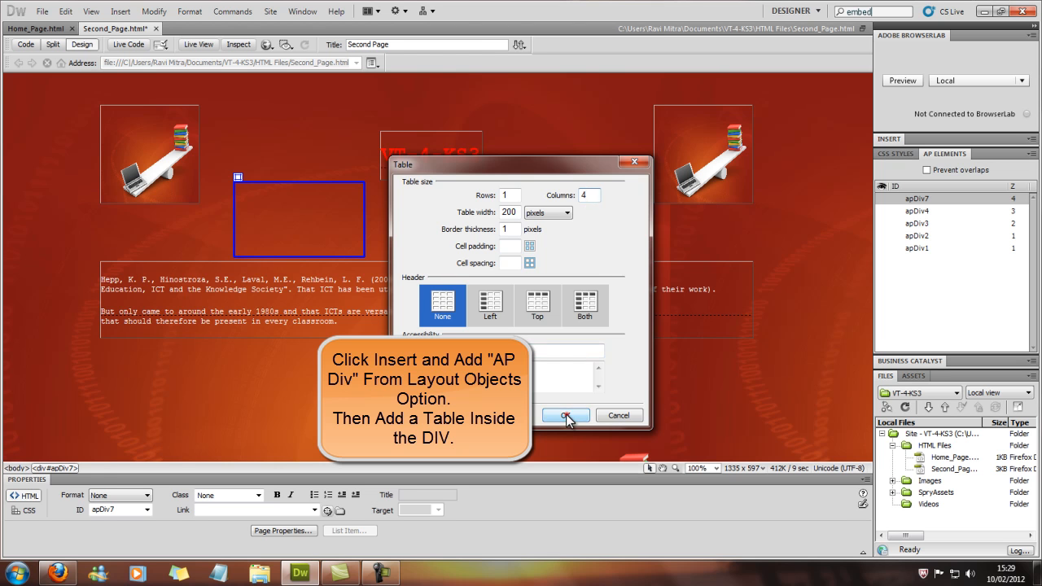
pyautogui.click(563, 416)
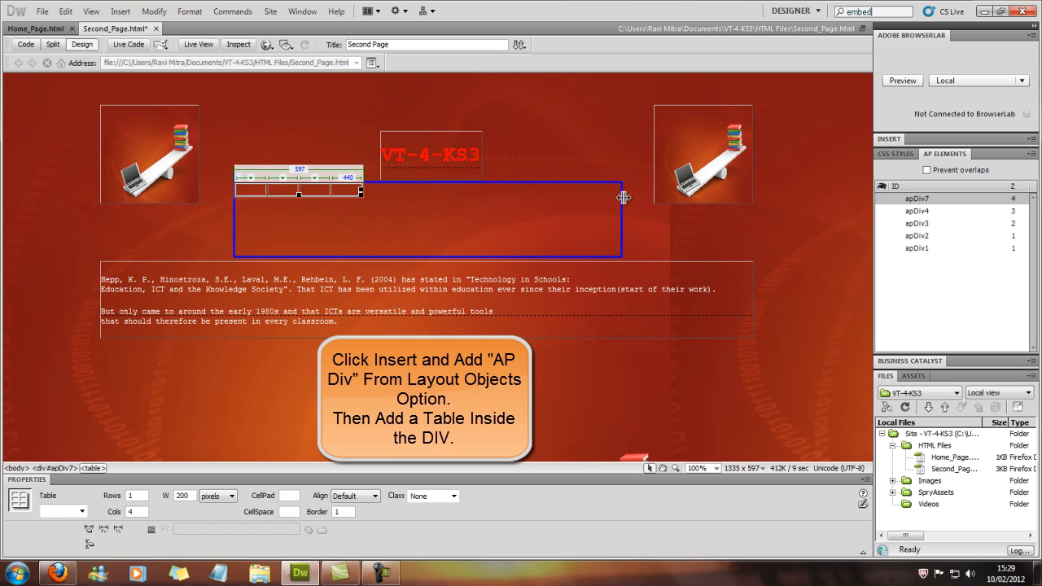
# Step: Fill the four cells with Home Page, Second Page, Third Page and Fourth Page
pyautogui.click(258, 189)
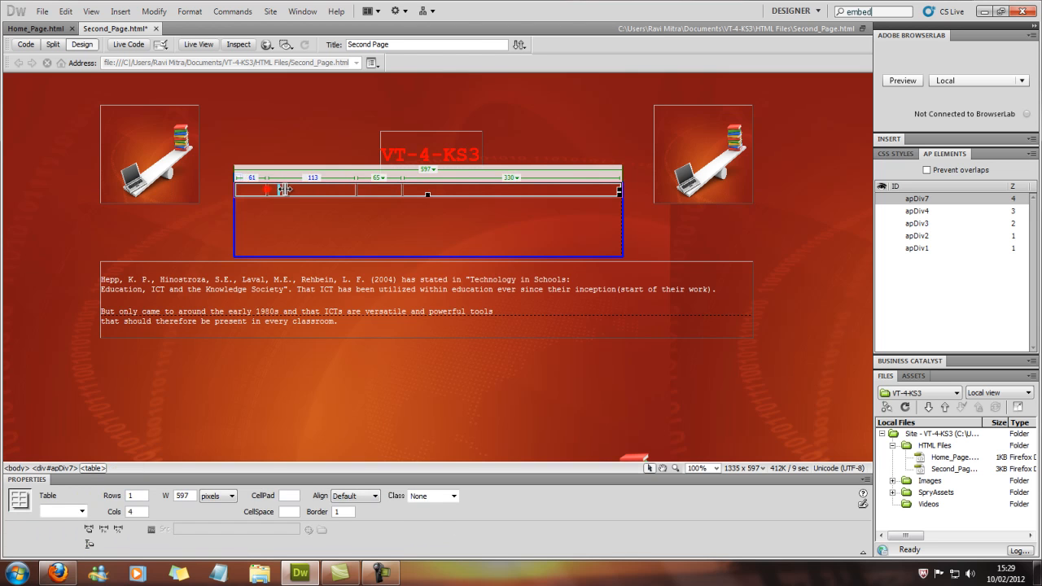
pyautogui.click(267, 189)
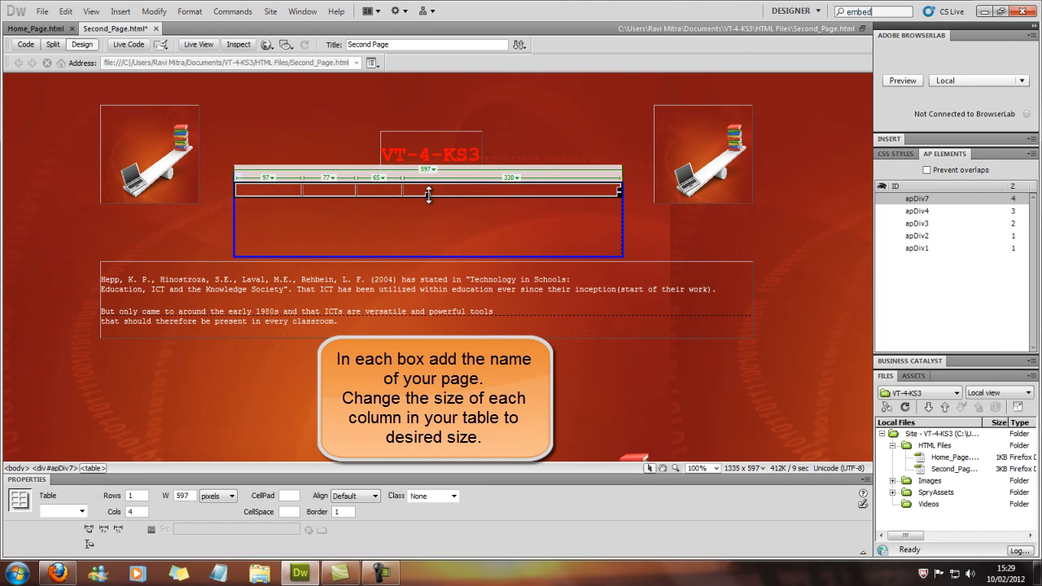
pyautogui.click(267, 198)
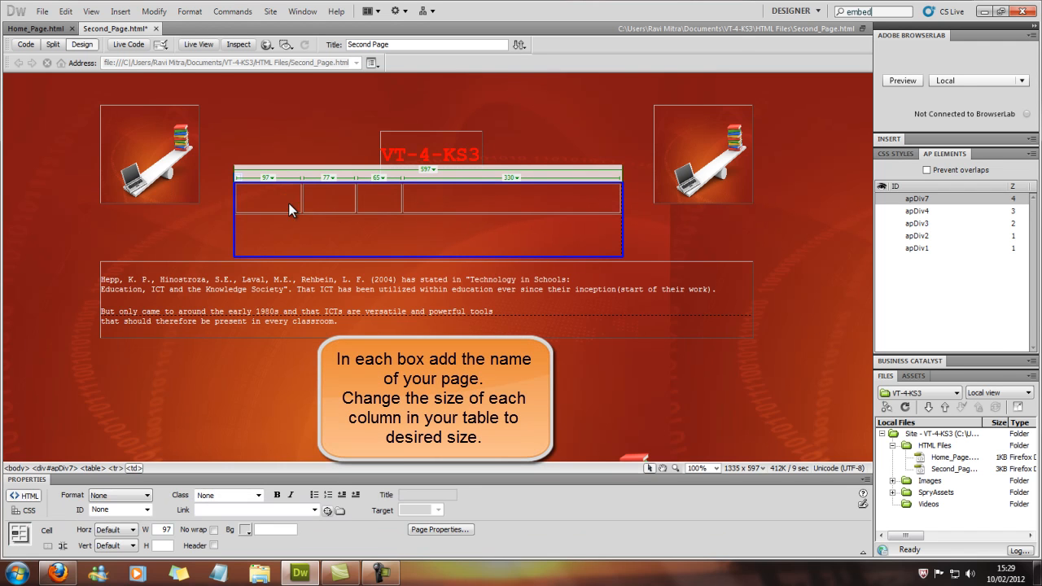
pyautogui.write('Home Page')
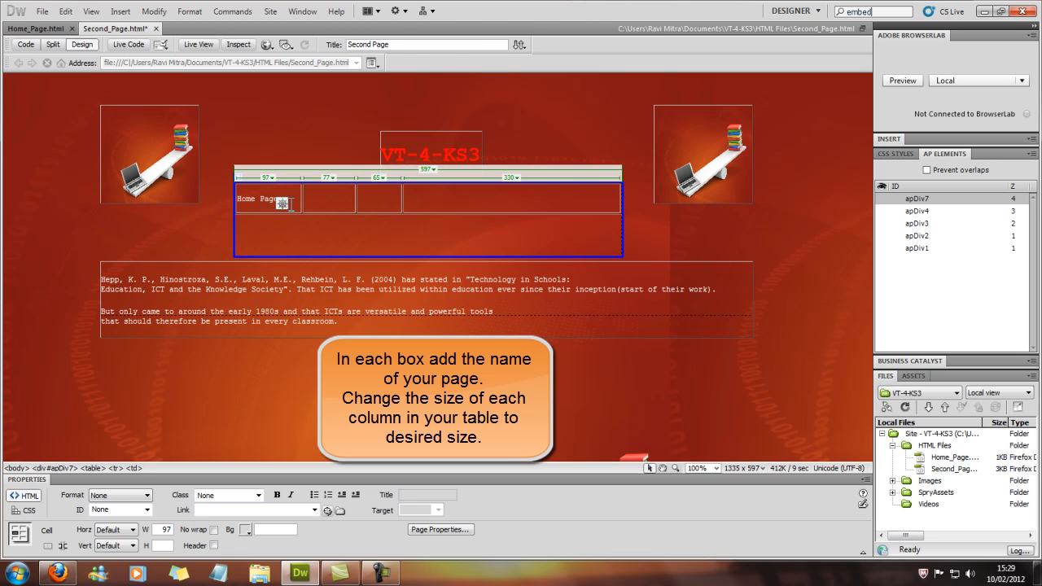
pyautogui.write('Second Page')
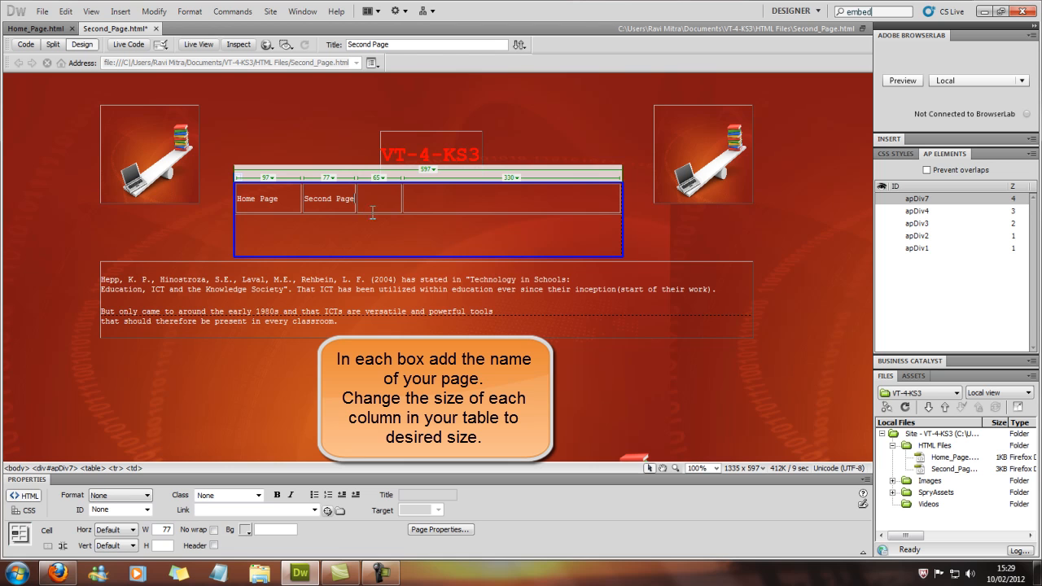
pyautogui.write('thir')
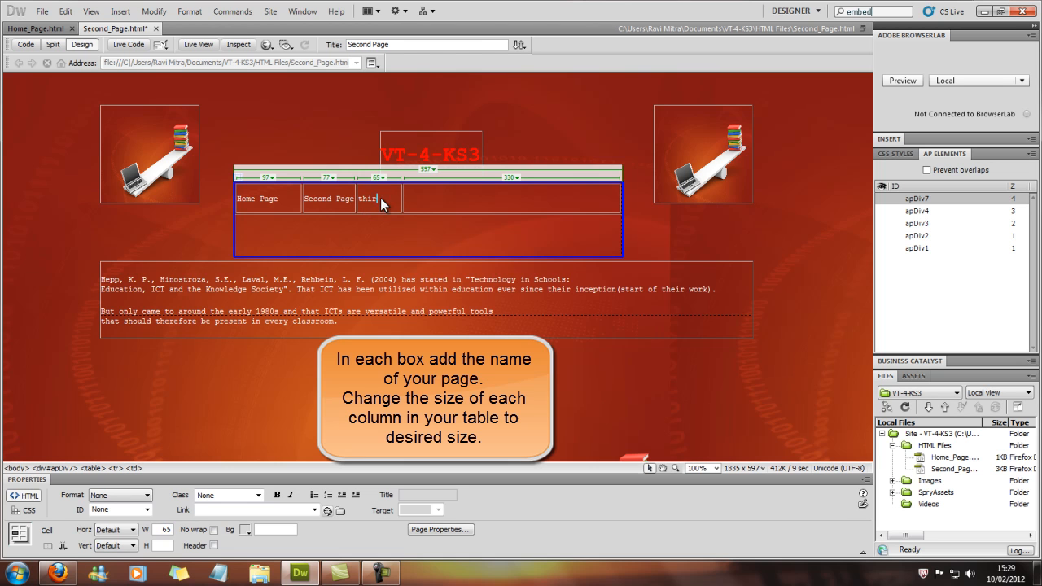
pyautogui.press('Backspace')
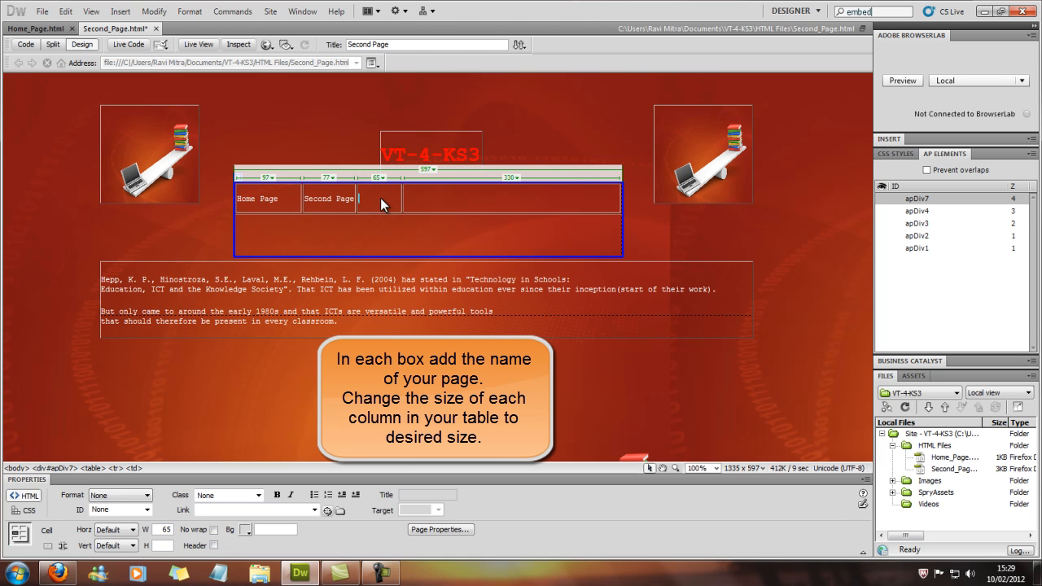
pyautogui.write('Third Page')
pyautogui.click(511, 197)
pyautogui.write('F')
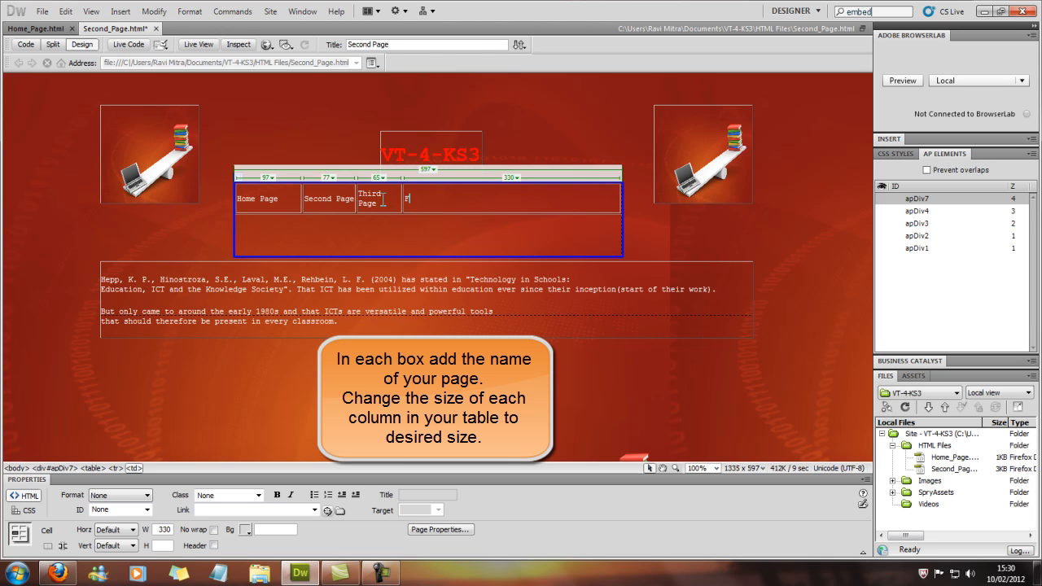
pyautogui.write('ourth Page')
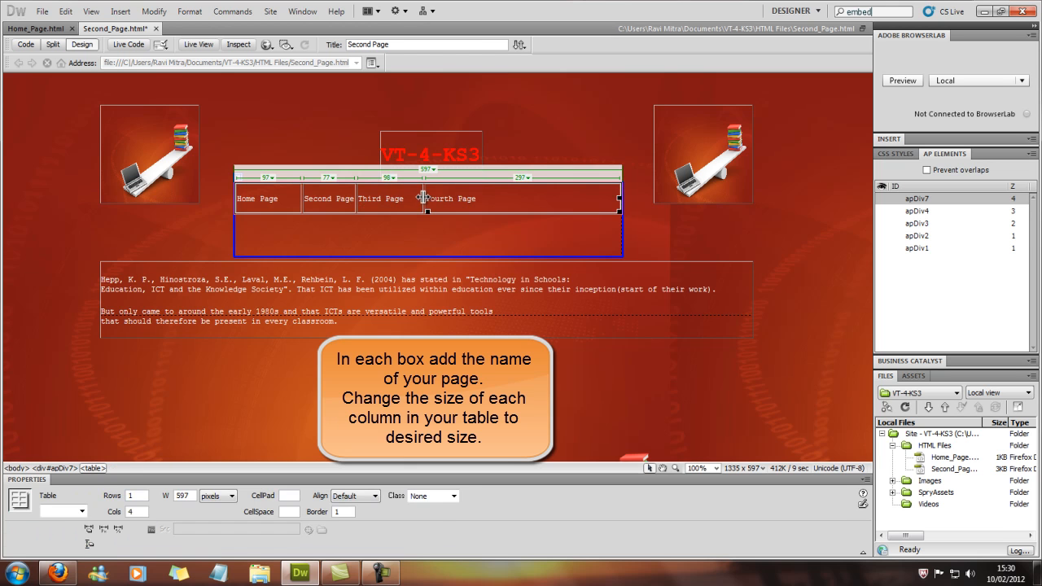
pyautogui.click(430, 153)
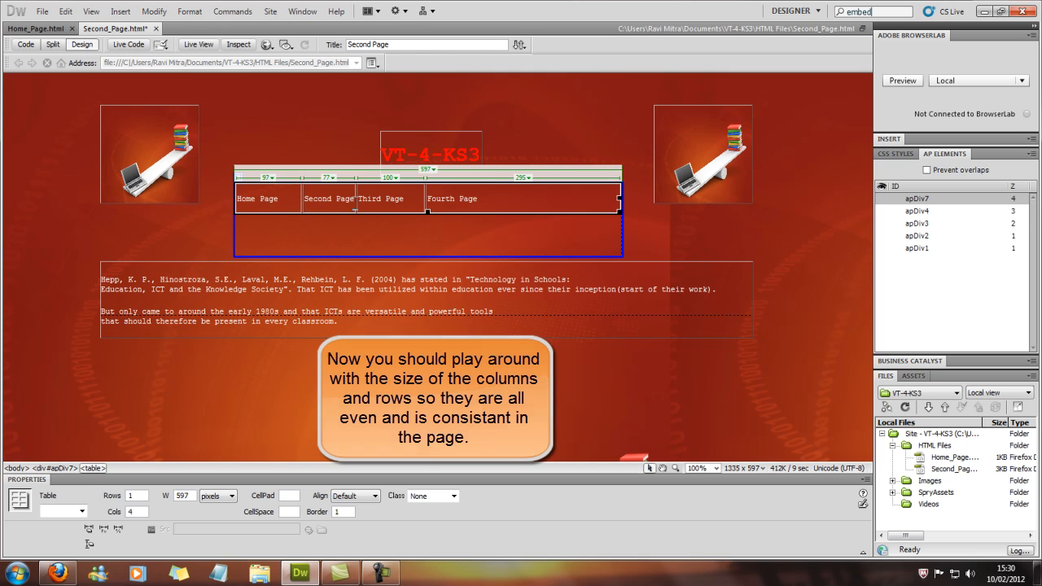
# Step: Even out the four column widths and narrow the table to 410 px
pyautogui.moveTo(355, 209); pyautogui.dragTo(372, 209)
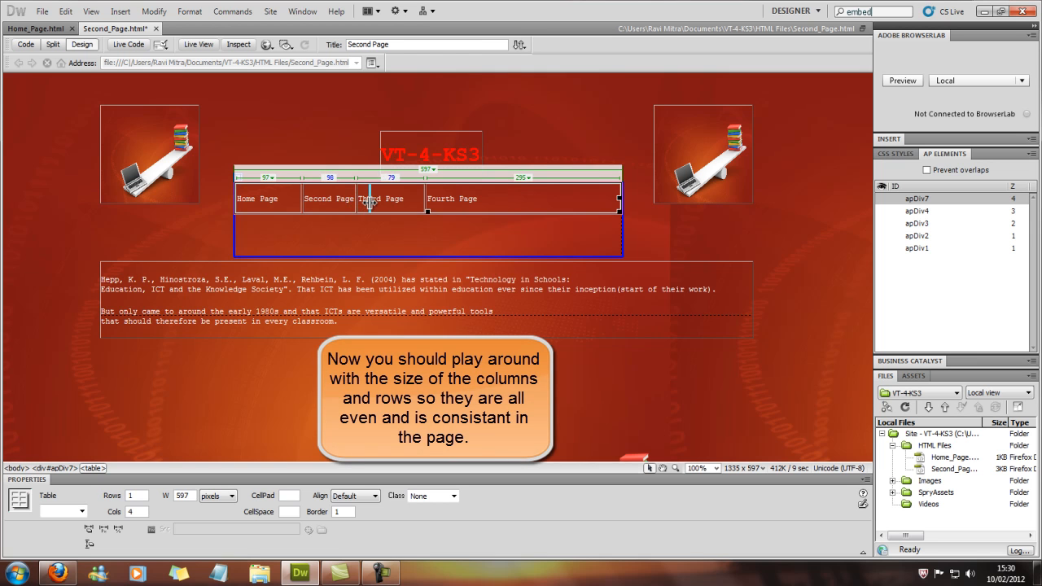
pyautogui.moveTo(368, 198); pyautogui.dragTo(301, 199)
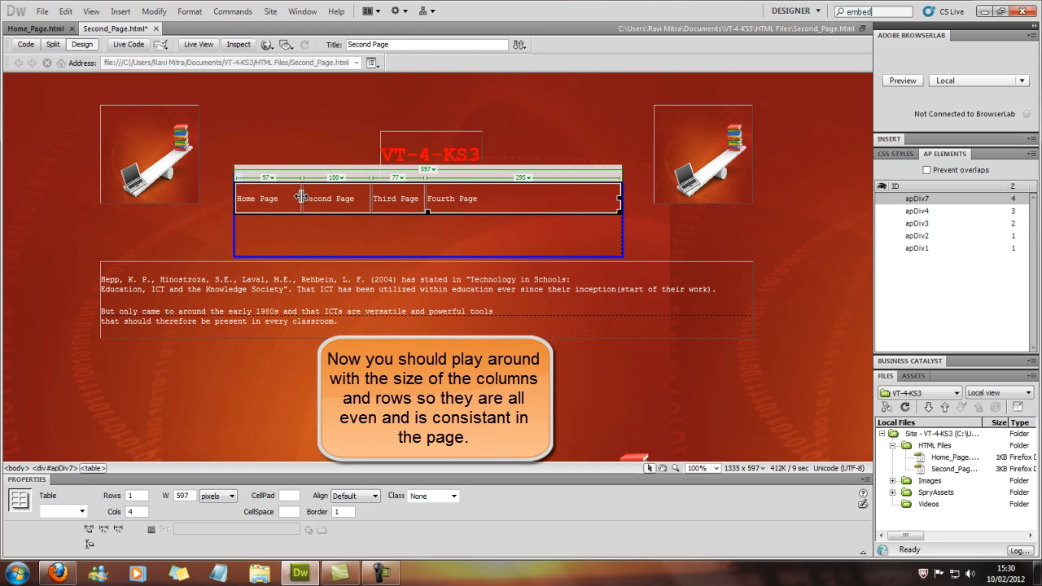
pyautogui.moveTo(301, 198); pyautogui.dragTo(290, 198)
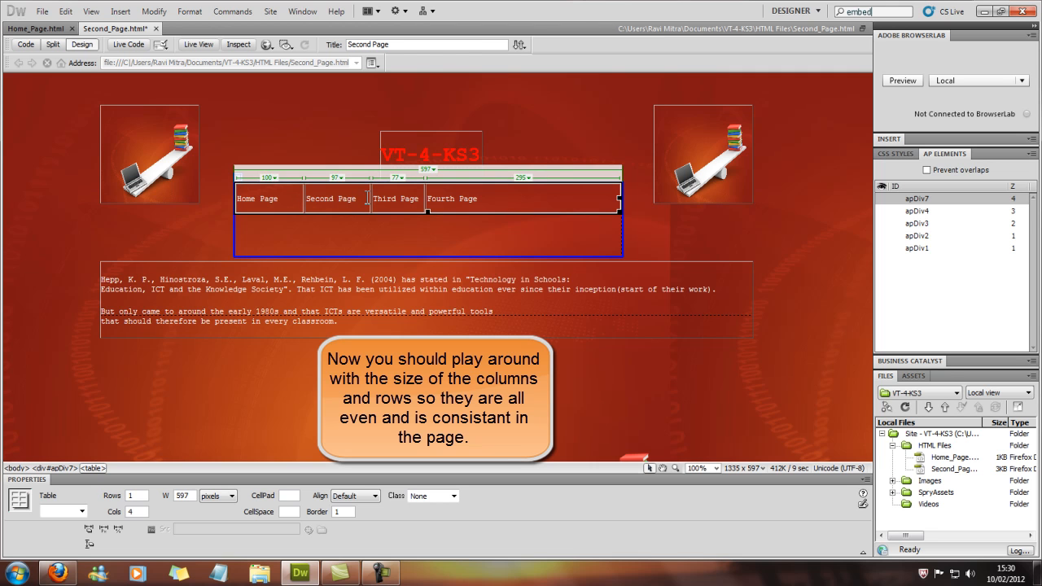
pyautogui.moveTo(365, 199); pyautogui.dragTo(371, 199)
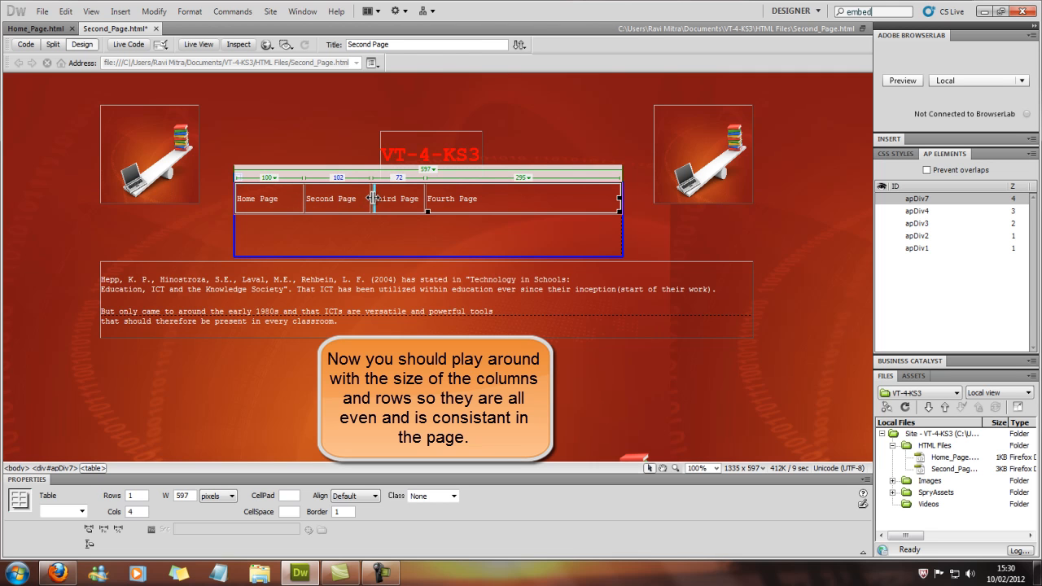
pyautogui.moveTo(373, 199); pyautogui.dragTo(430, 198)
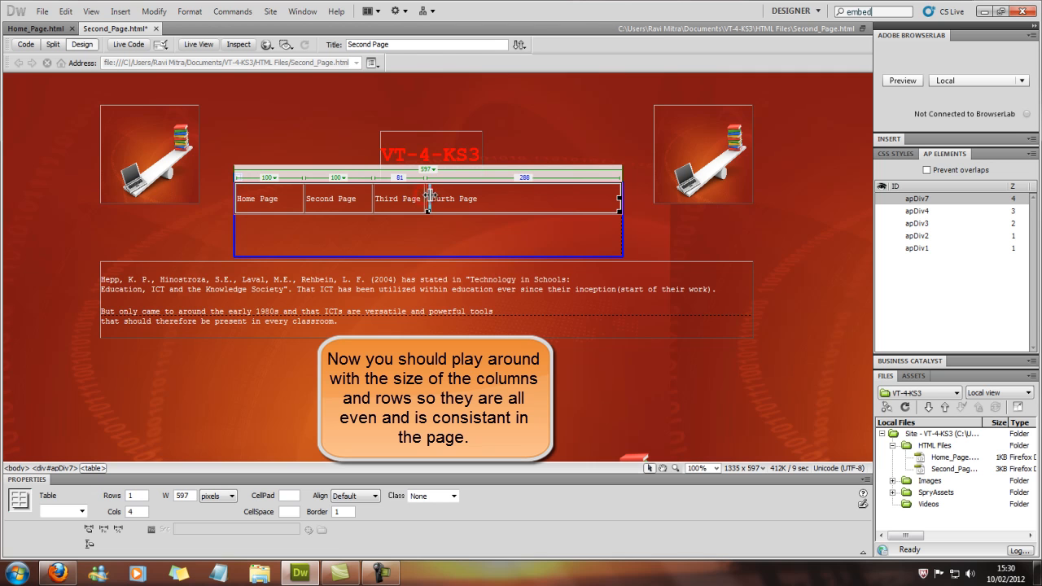
pyautogui.moveTo(429, 199); pyautogui.dragTo(440, 198)
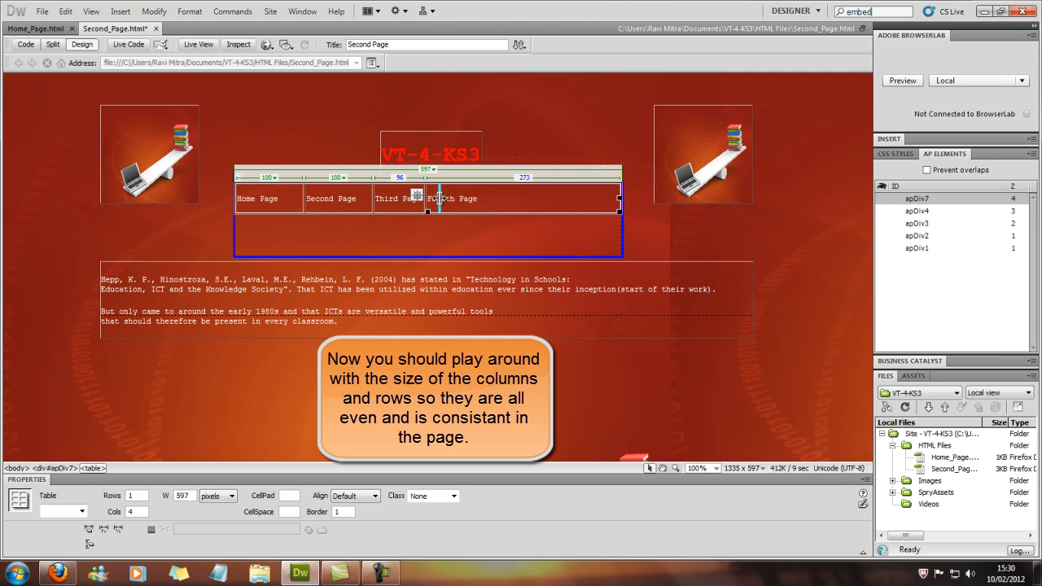
pyautogui.moveTo(440, 199); pyautogui.dragTo(443, 199)
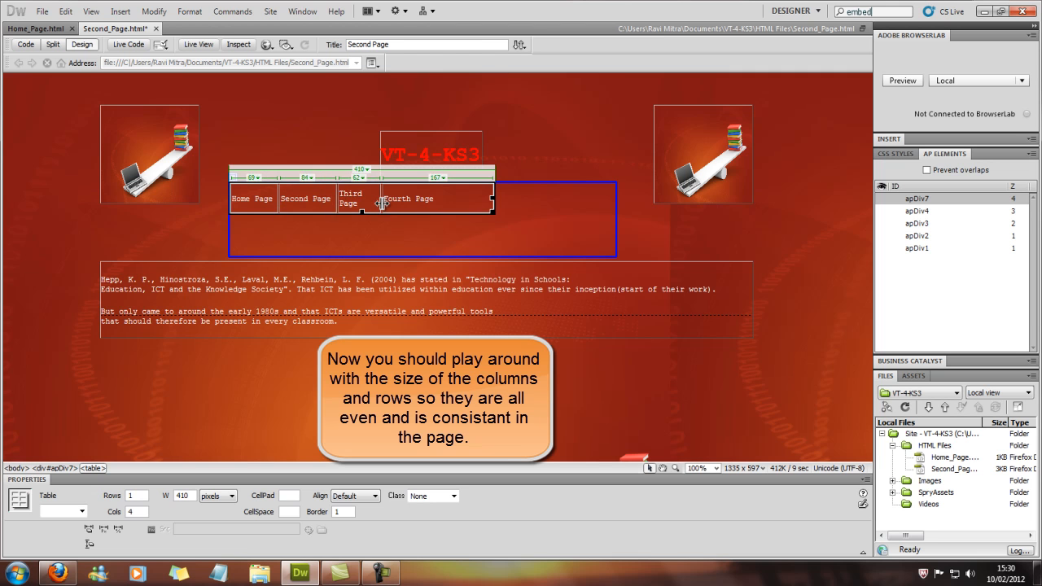
pyautogui.moveTo(376, 204); pyautogui.dragTo(389, 204)
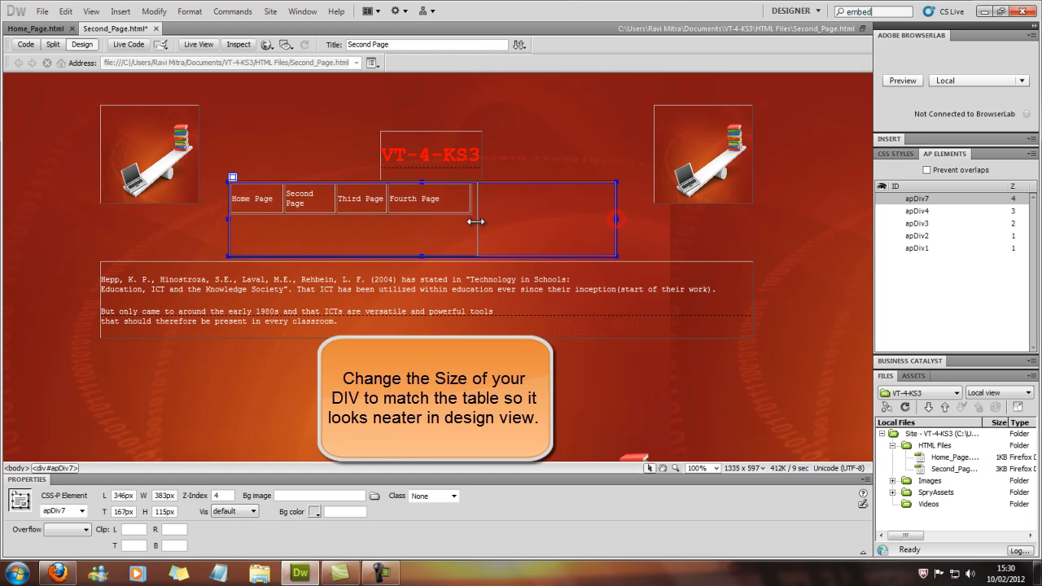
# Step: Shrink apDiv7 to fit tightly around the navigation table beneath the heading
pyautogui.moveTo(615, 218); pyautogui.dragTo(476, 218)
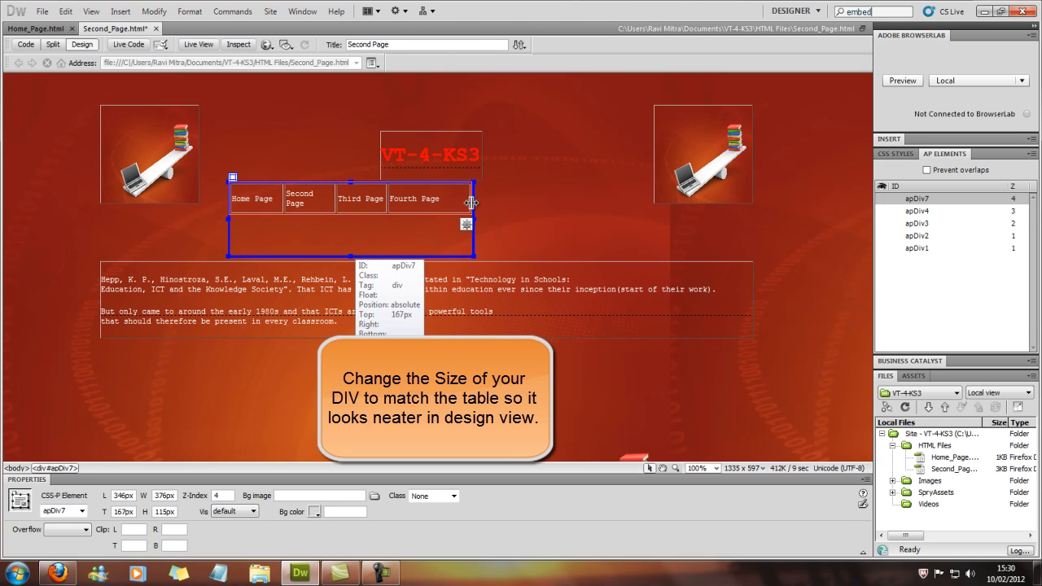
pyautogui.moveTo(472, 206); pyautogui.dragTo(514, 205)
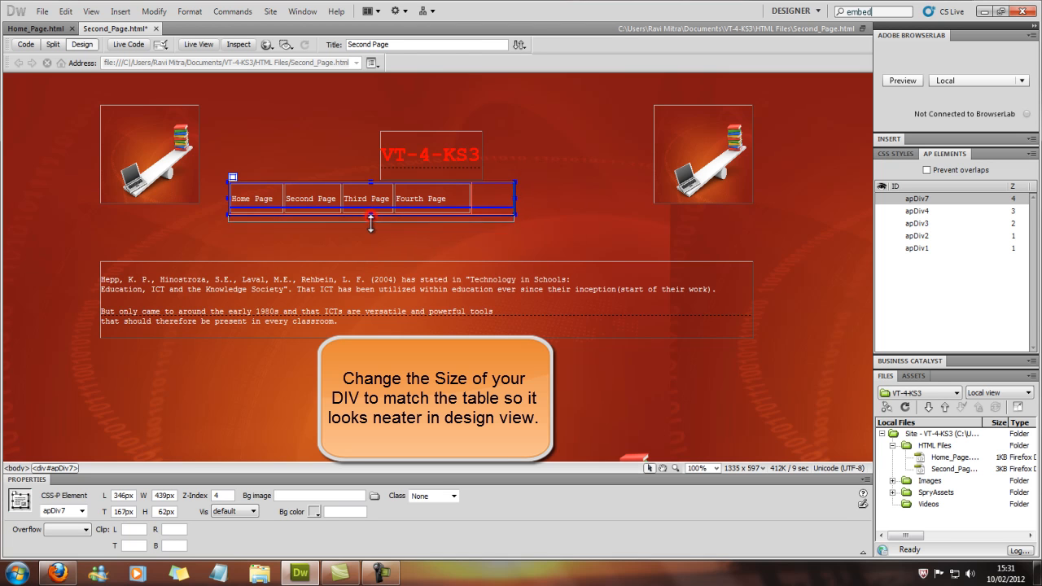
pyautogui.moveTo(515, 202); pyautogui.dragTo(482, 205)
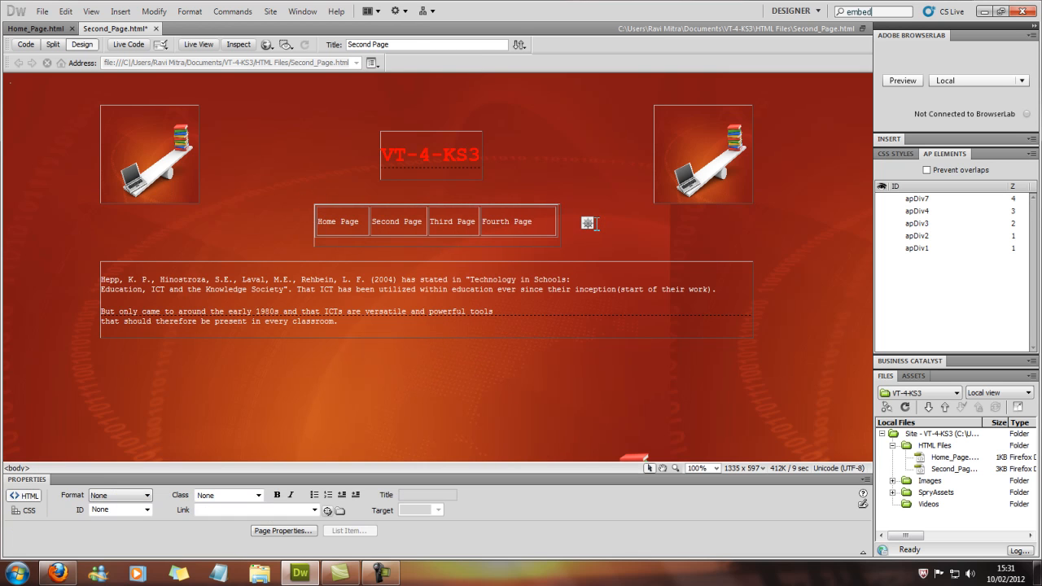
# Step: Select the Home Page text and bring up the Hyperlink dialog for it
pyautogui.click(340, 222)
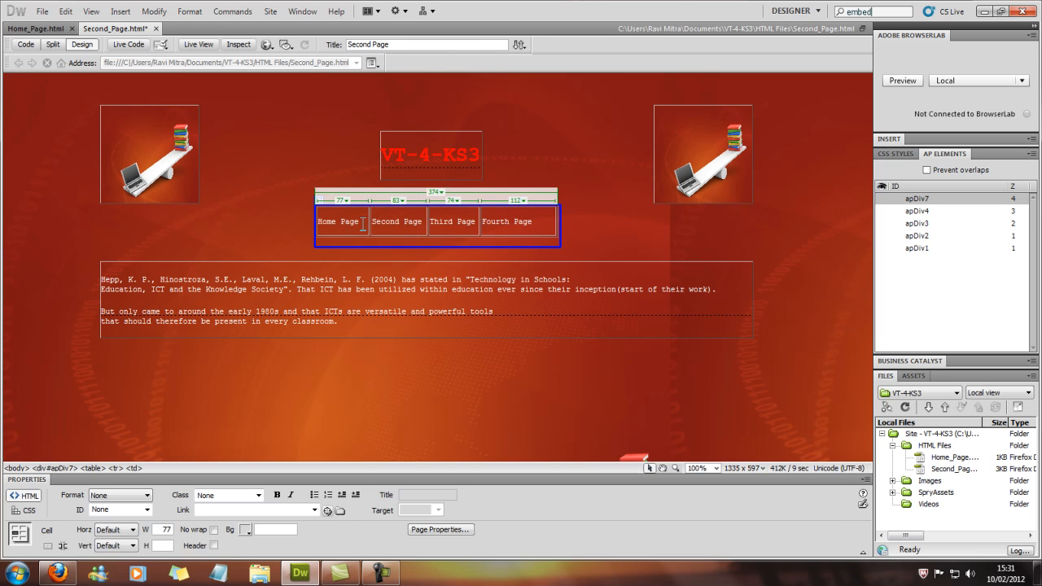
pyautogui.doubleClick(337, 221)
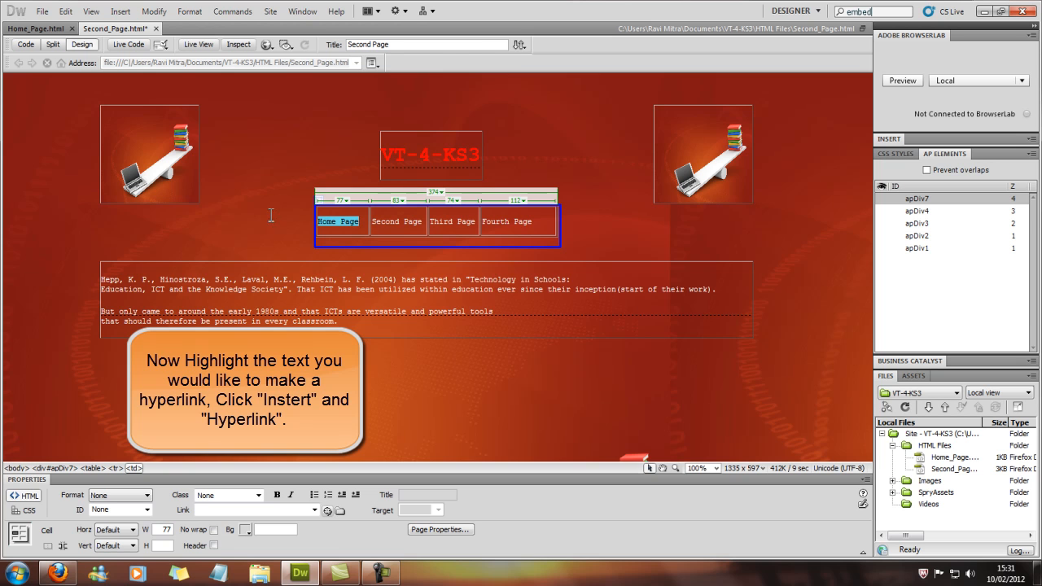
pyautogui.click(120, 11)
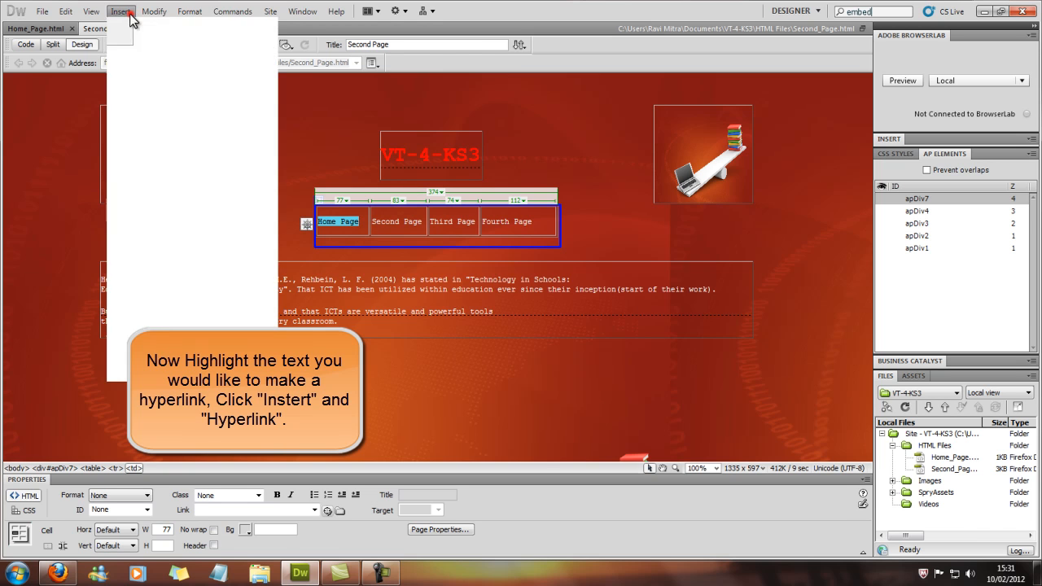
pyautogui.click(120, 10)
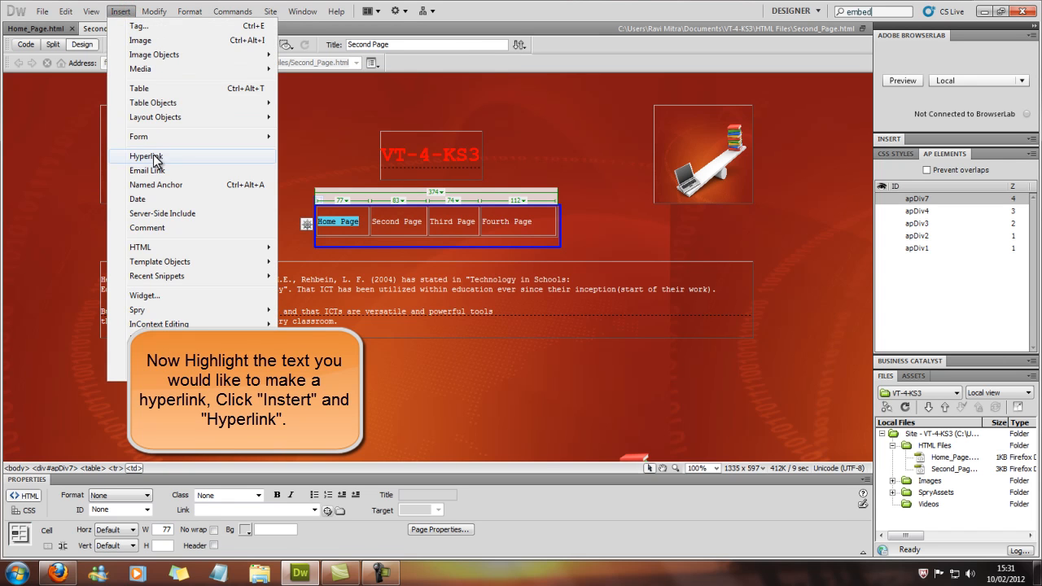
pyautogui.click(147, 156)
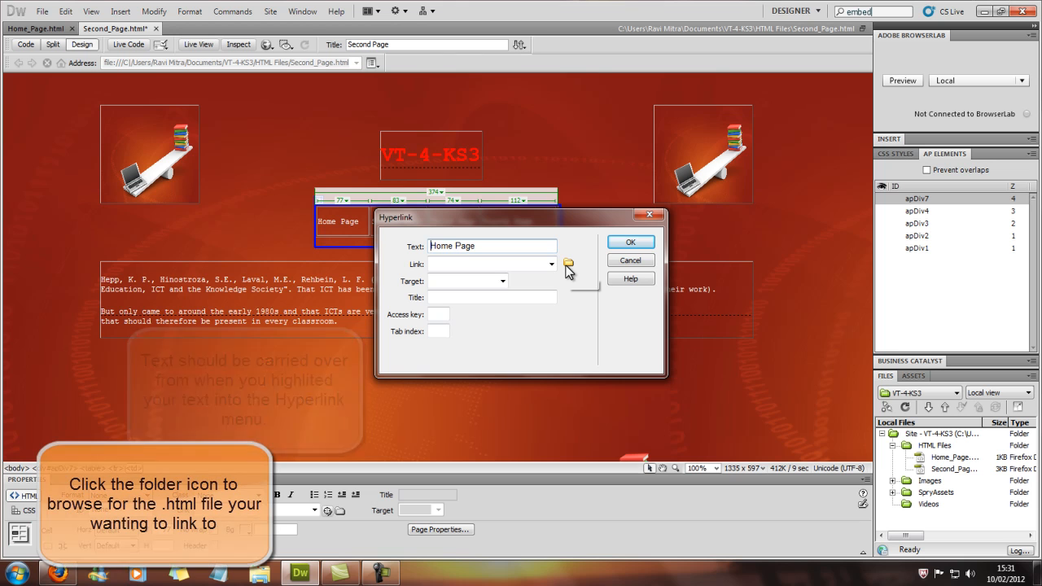
# Step: Link Home Page to Home_Page.html from the site's HTML Files folder
pyautogui.click(569, 264)
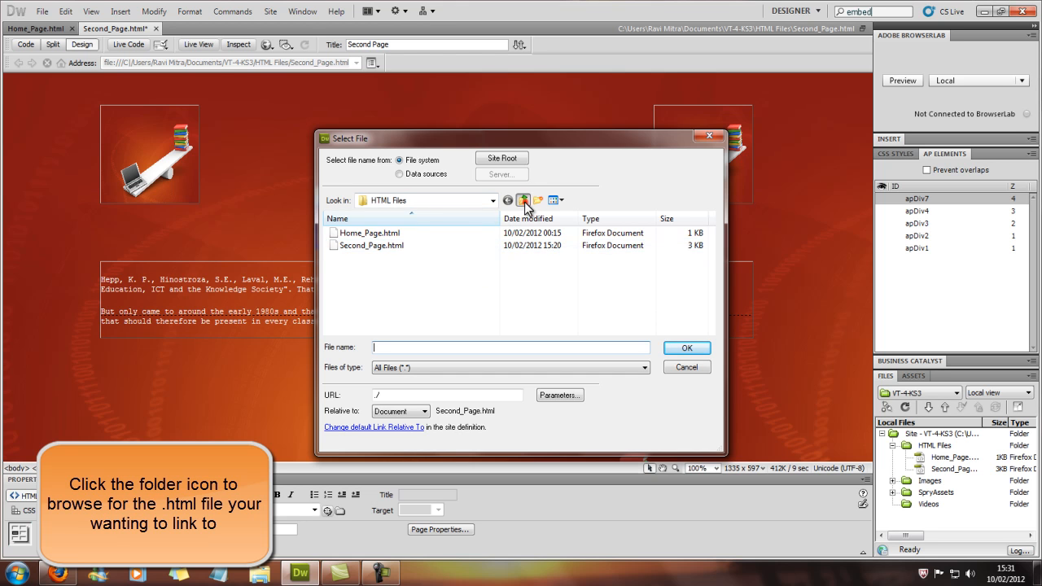
pyautogui.click(522, 200)
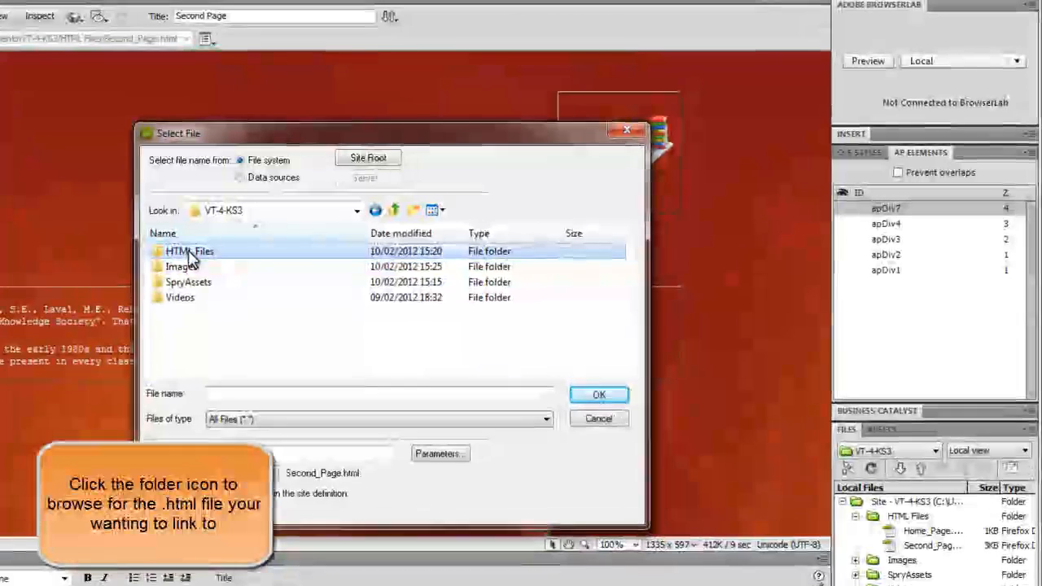
pyautogui.doubleClick(189, 251)
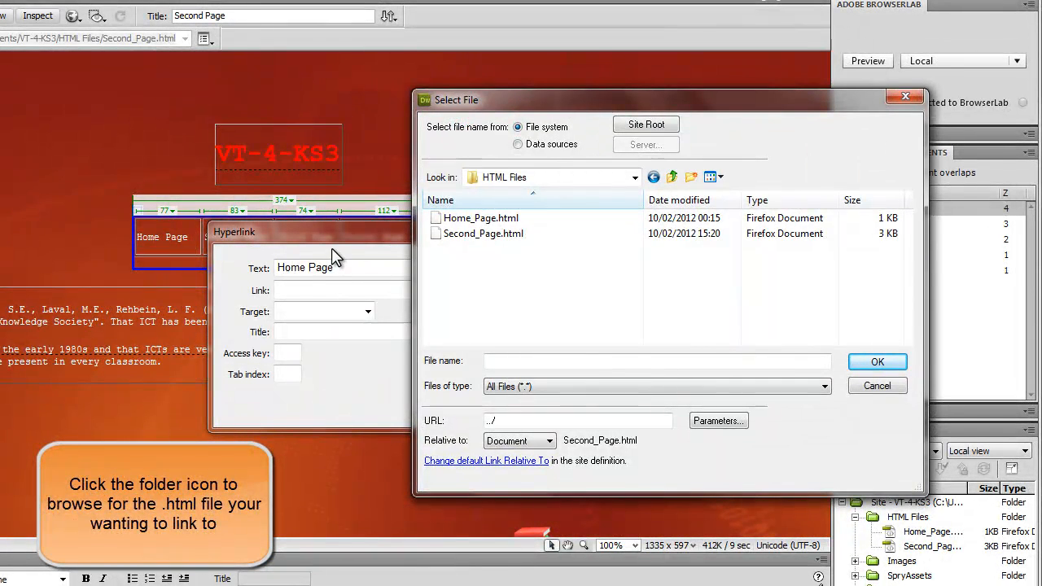
pyautogui.click(481, 219)
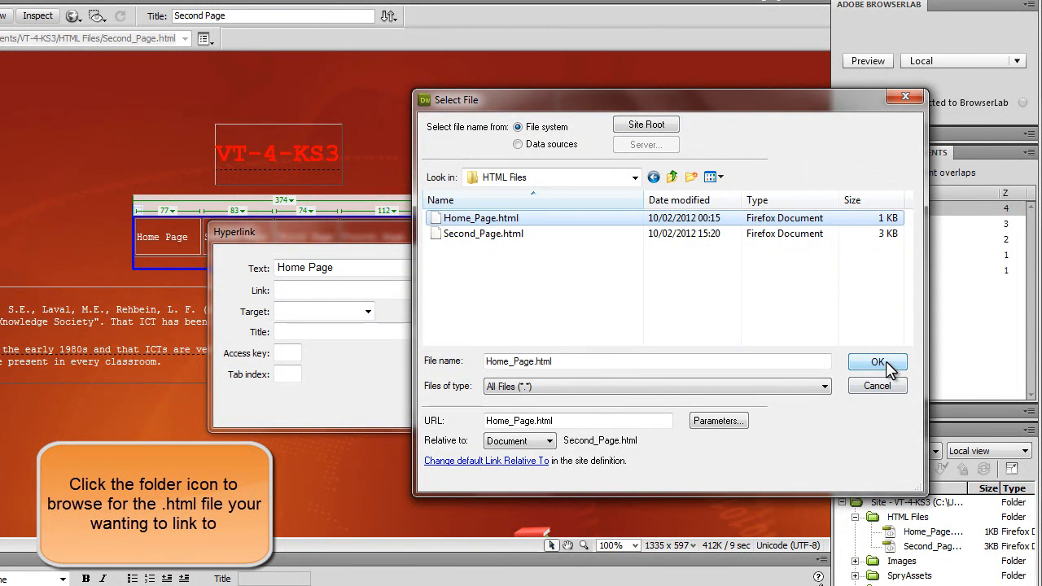
pyautogui.click(876, 362)
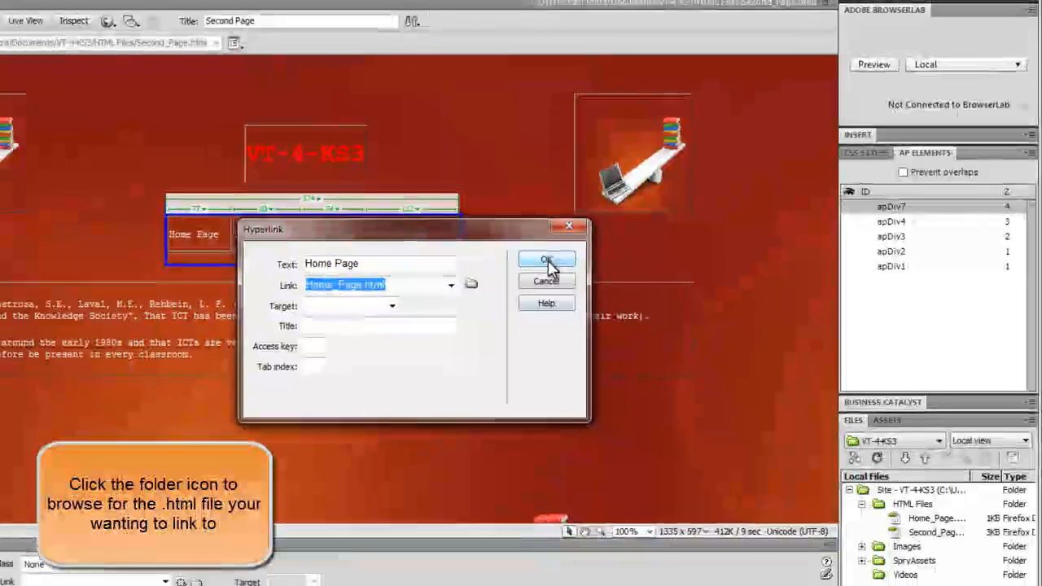
pyautogui.click(547, 261)
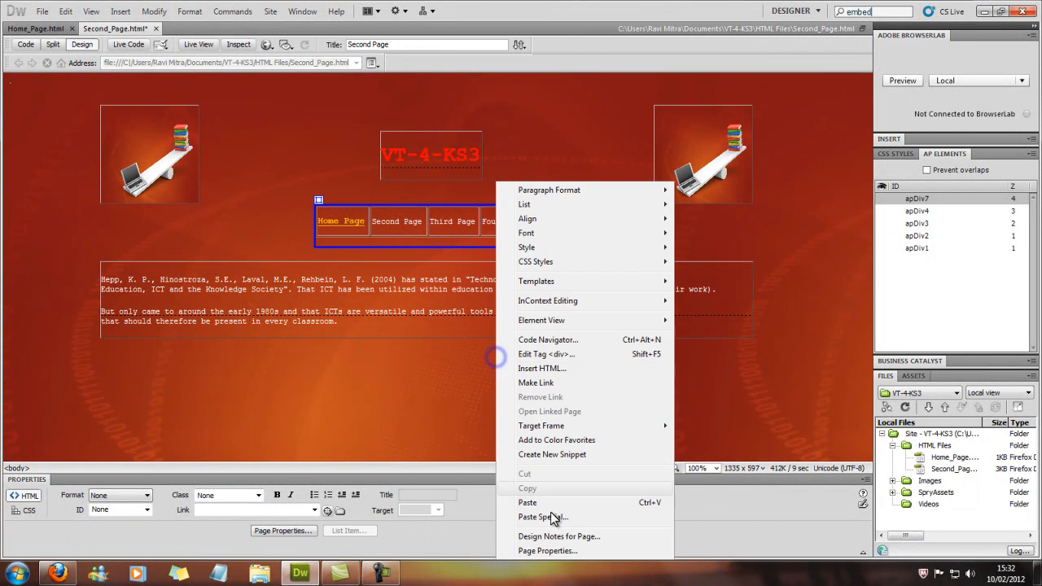
# Step: Set page Links (CSS): link colour #FC0, visited #F60, always underlined
pyautogui.click(547, 550)
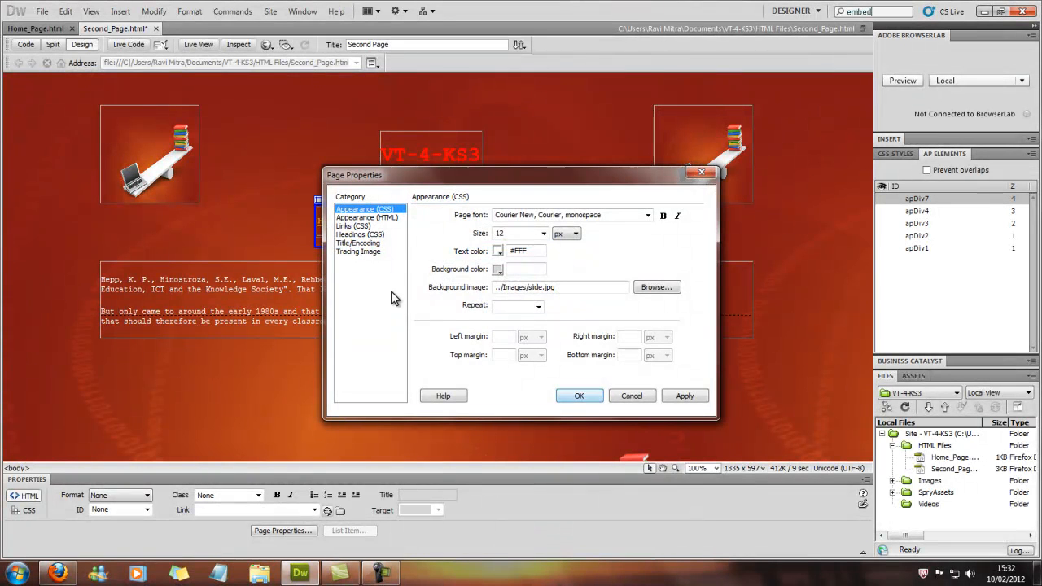
pyautogui.click(352, 225)
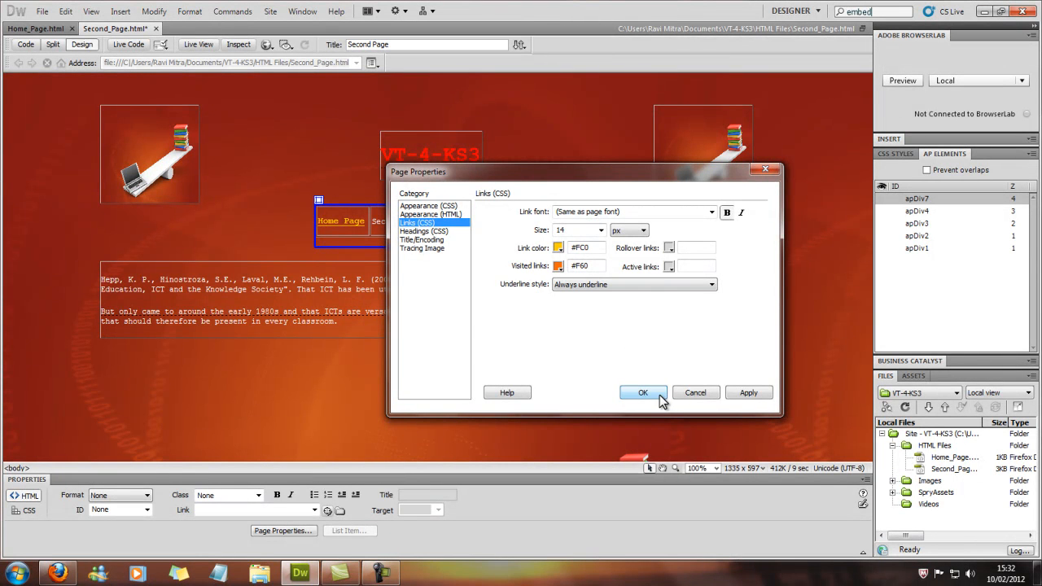
pyautogui.click(641, 393)
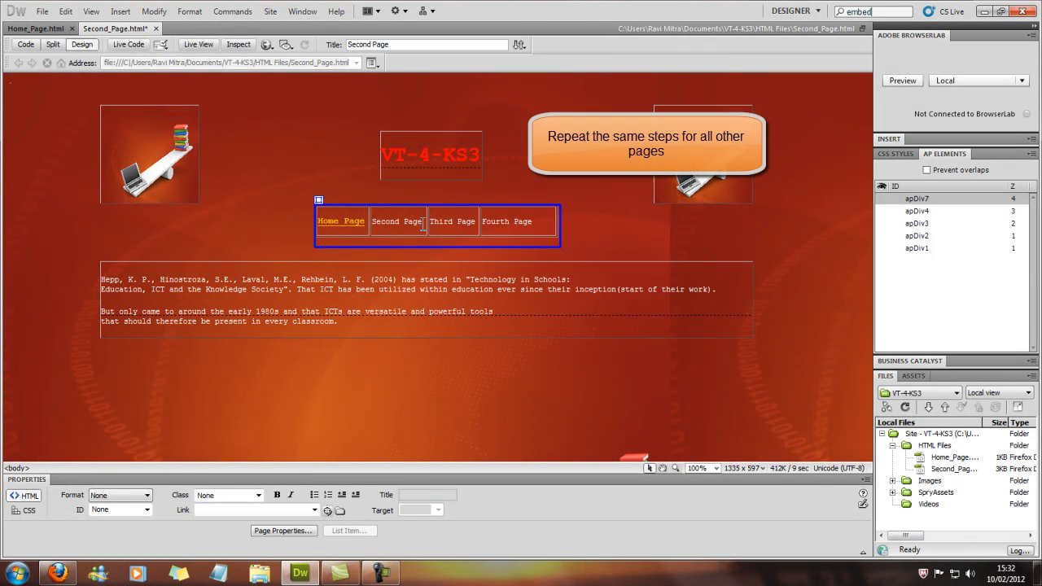
# Step: Link the Second Page text to Second_Page.html via the Properties panel
pyautogui.click(397, 221)
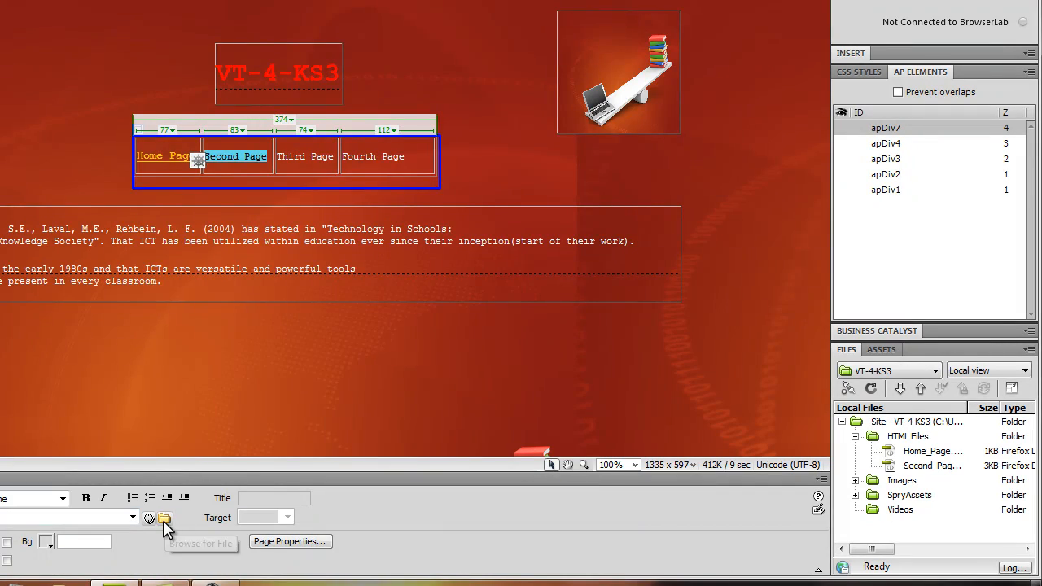
pyautogui.click(165, 518)
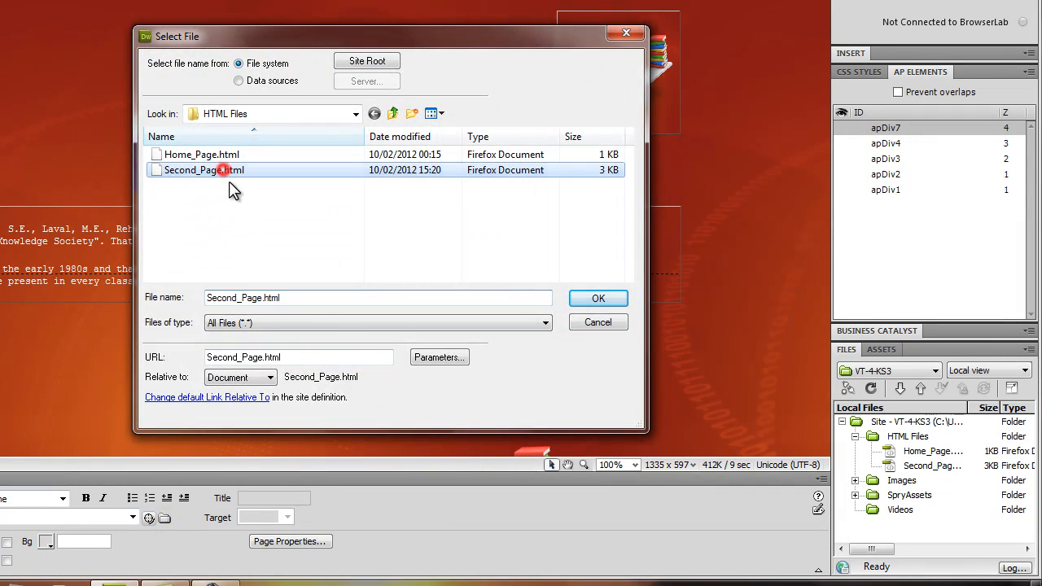
pyautogui.click(598, 298)
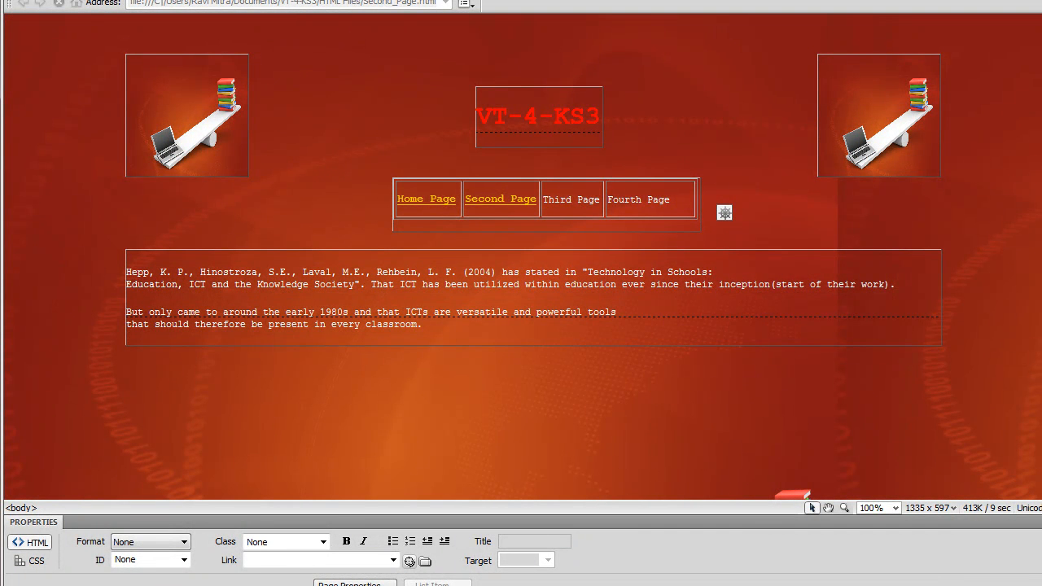
pyautogui.moveTo(675, 250)
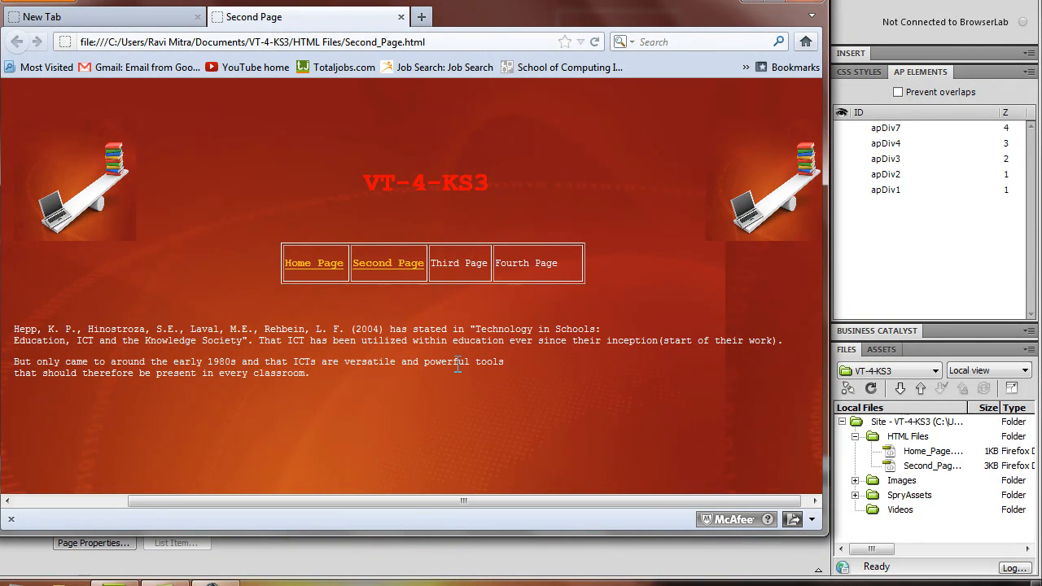
pyautogui.moveTo(314, 264)
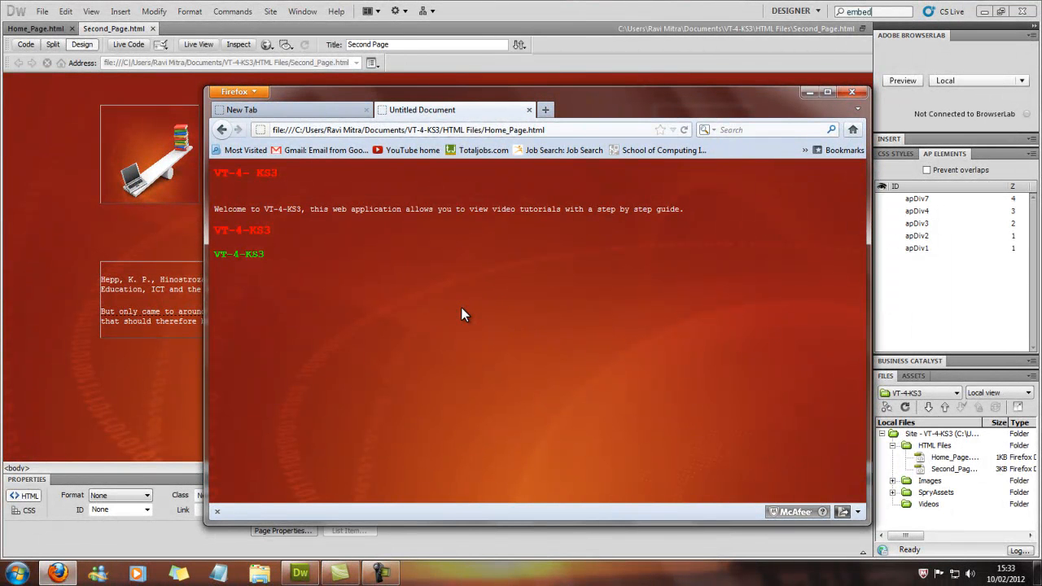
pyautogui.moveTo(388, 263)
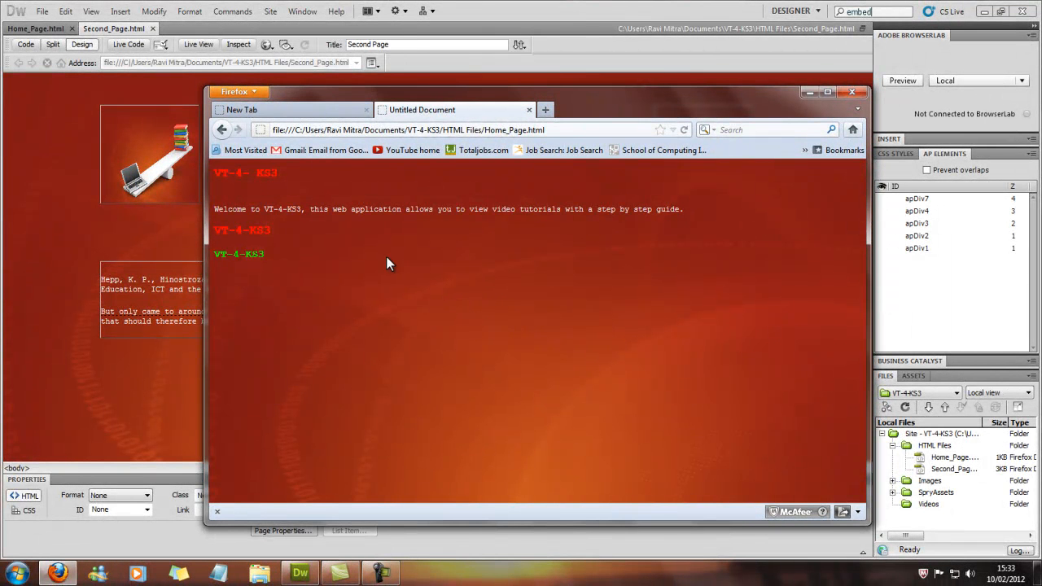
pyautogui.moveTo(475, 376)
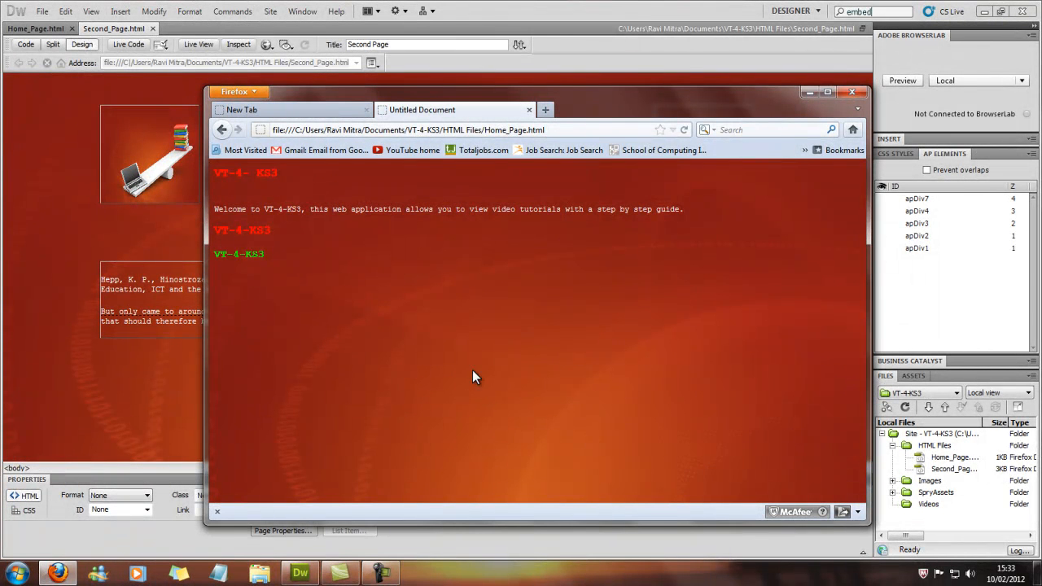
pyautogui.moveTo(583, 231)
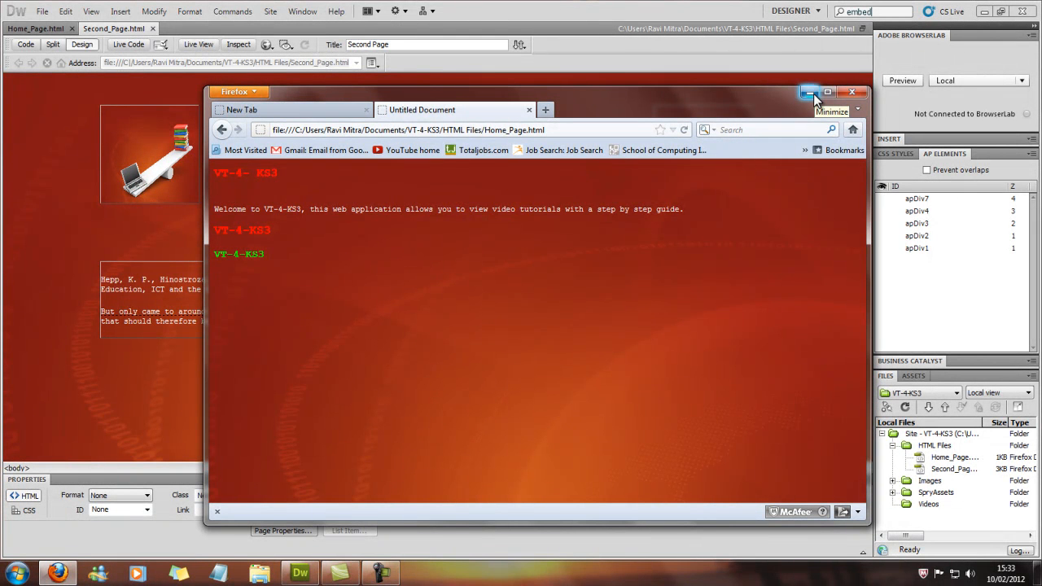
pyautogui.moveTo(811, 91)
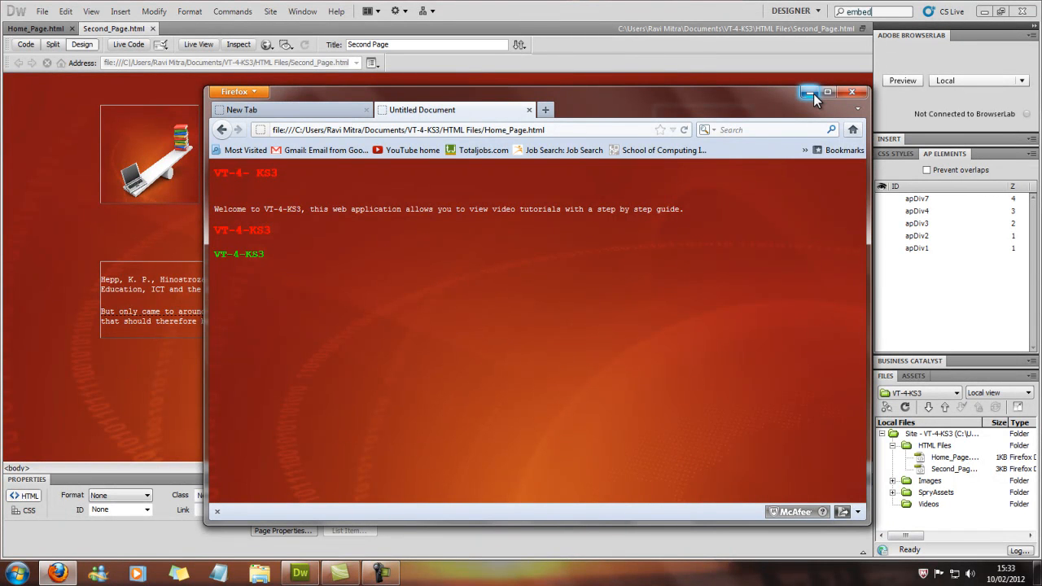
# Step: Close the Firefox preview, returning to Second_Page in Dreamweaver
pyautogui.click(809, 91)
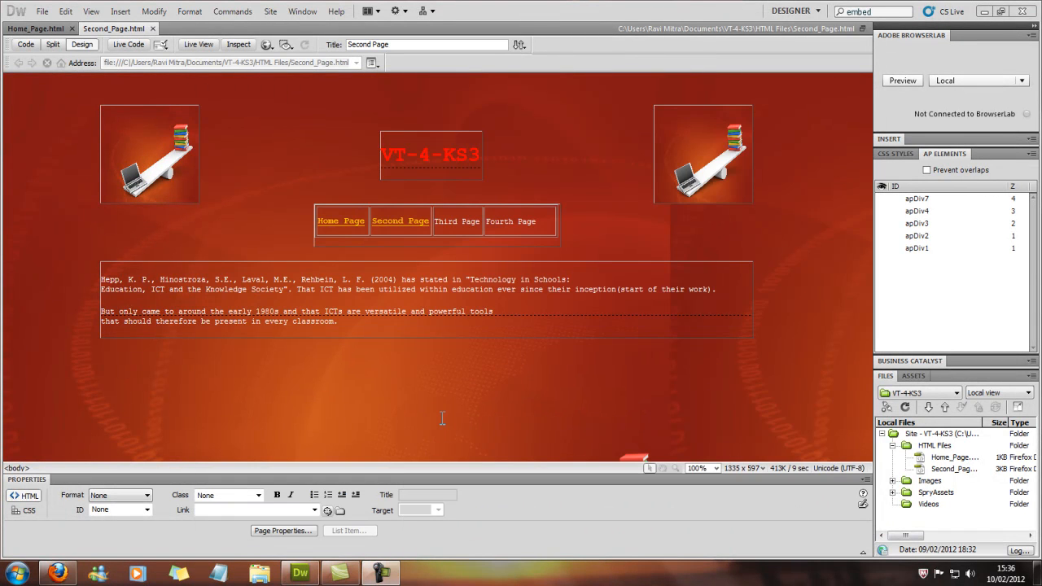